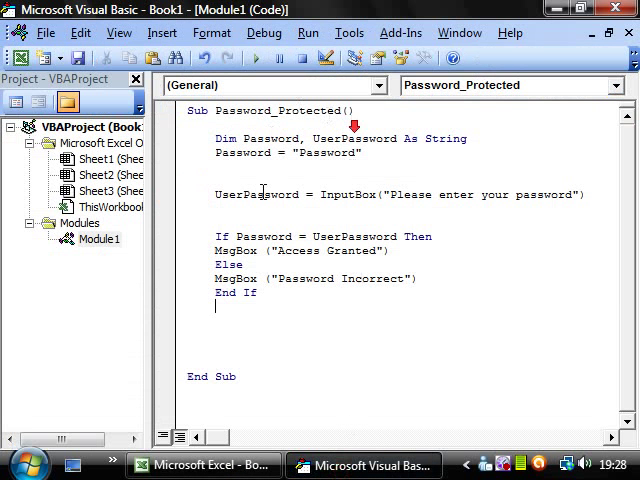
Change the If test from = to <> and put Password Incorrect before Else, Access Granted after
{"action": "double_click", "coordinate": [330, 194]}
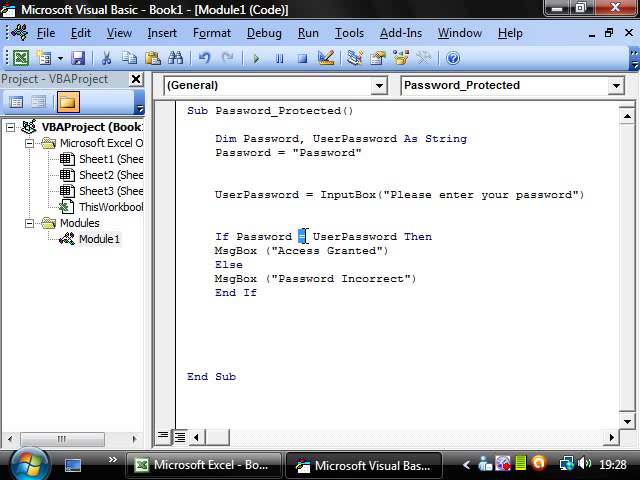
{"action": "type", "text": "<>"}
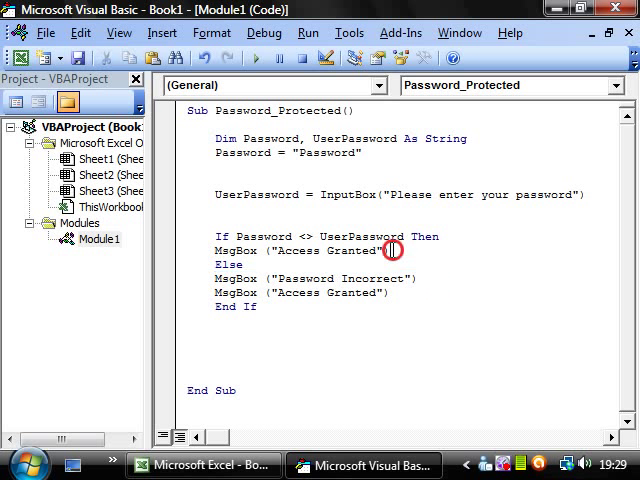
{"action": "type", "text": "Password Incorrect"}
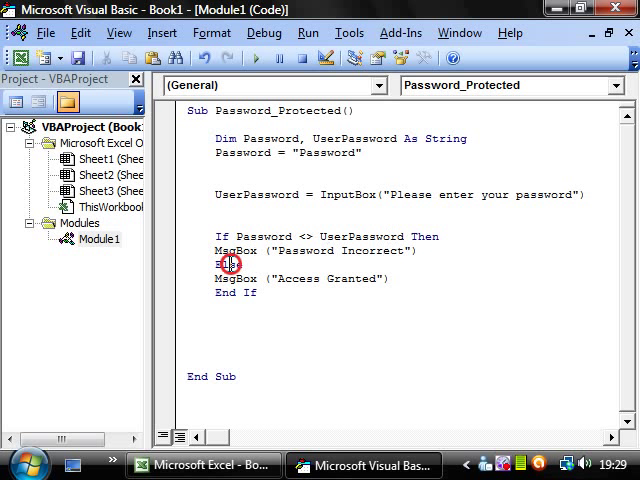
{"action": "type", "text": "Else"}
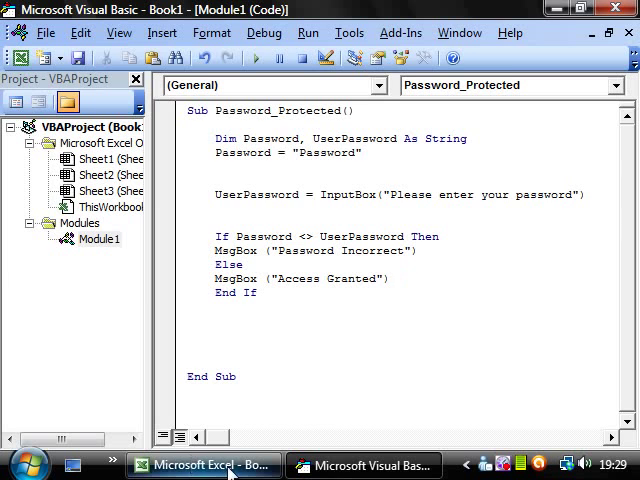
Run Password_Protected via Alt+F8, enter the correct password, and dismiss Access Granted
{"action": "left_click", "coordinate": [204, 464]}
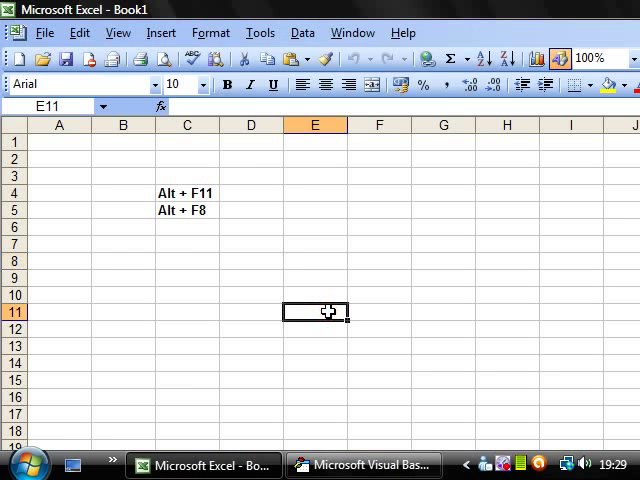
{"action": "key", "text": "Alt+F8"}
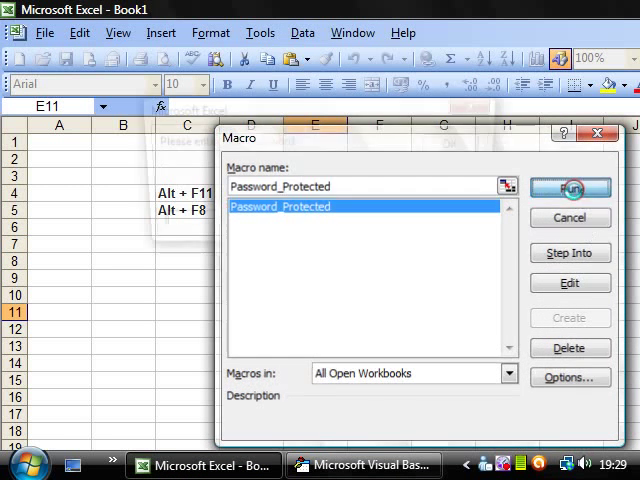
{"action": "left_click", "coordinate": [570, 188]}
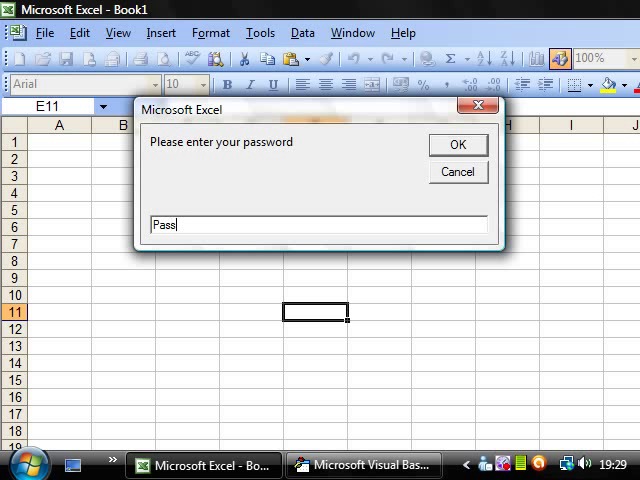
{"action": "type", "text": "word"}
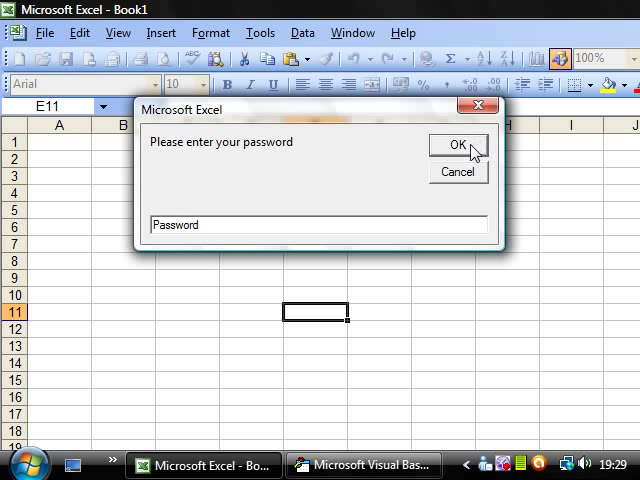
{"action": "left_click", "coordinate": [458, 146]}
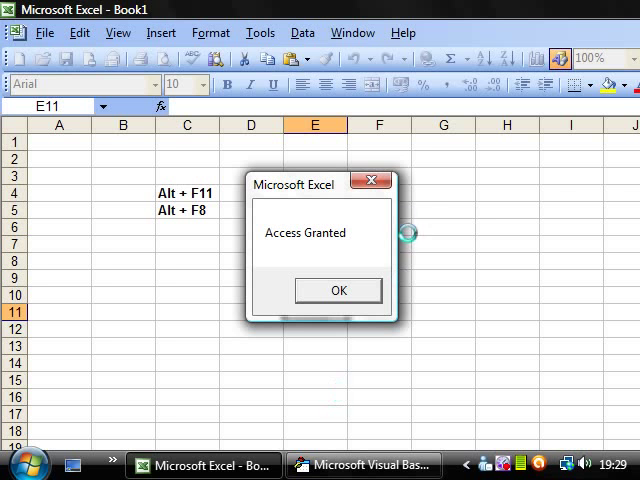
{"action": "left_click", "coordinate": [338, 290]}
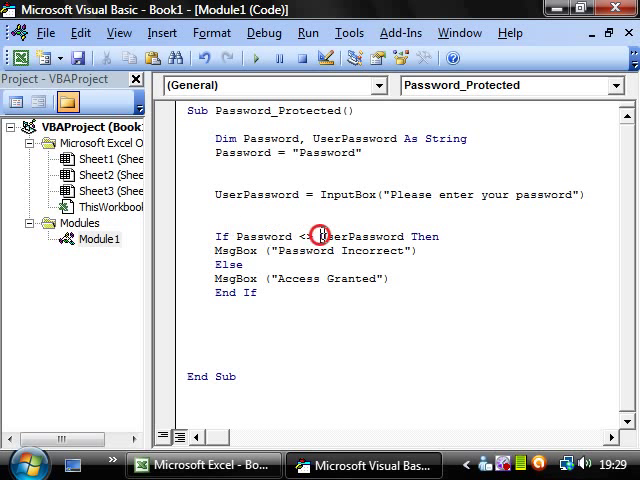
{"action": "double_click", "coordinate": [360, 236]}
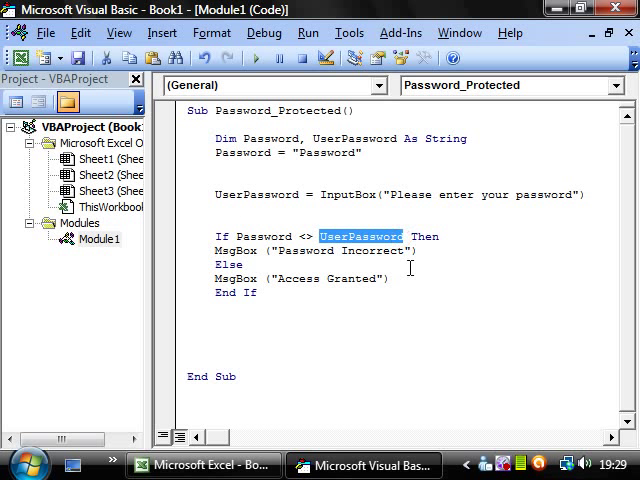
{"action": "type", "text": "\"\""}
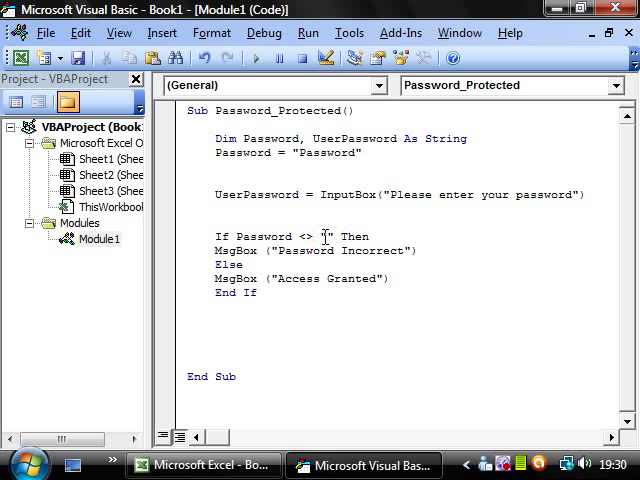
{"action": "type", "text": "UserPassword"}
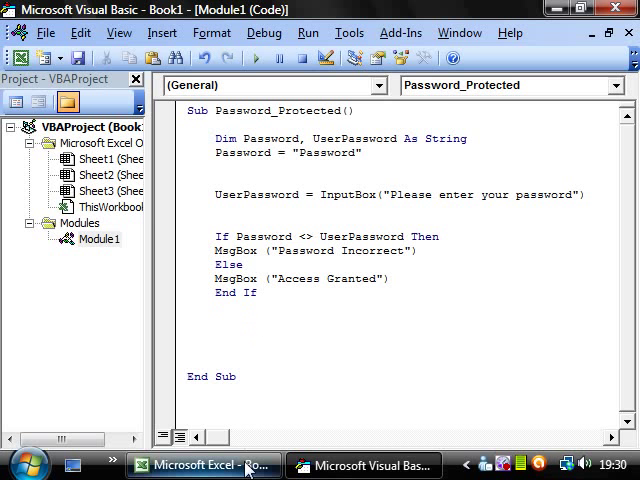
Return to the Excel workbook and show the Drawing toolbar
{"action": "left_click", "coordinate": [190, 465]}
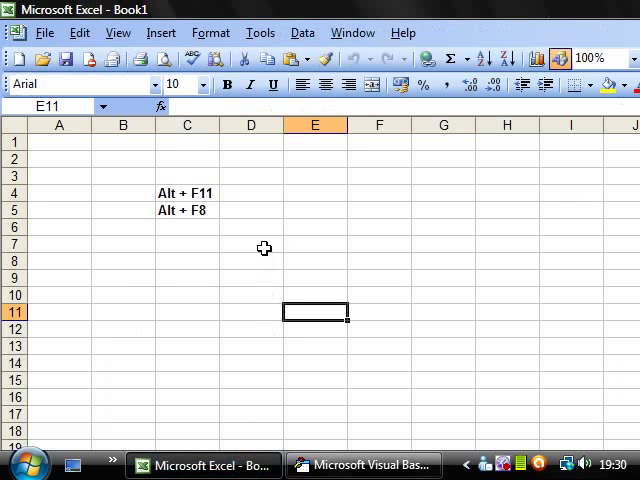
{"action": "left_click", "coordinate": [123, 209]}
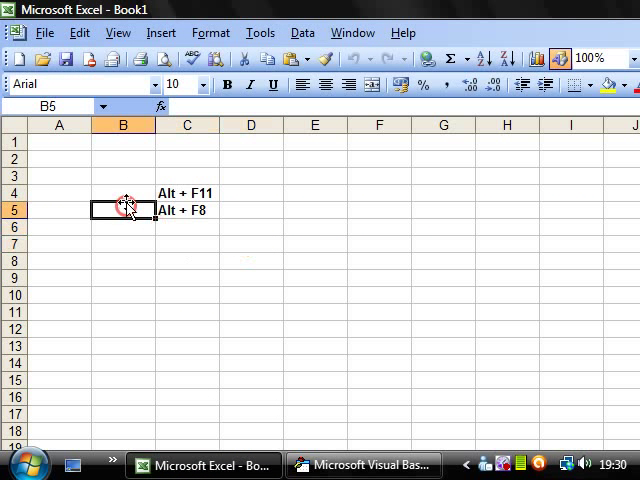
{"action": "key", "text": "Alt+F8"}
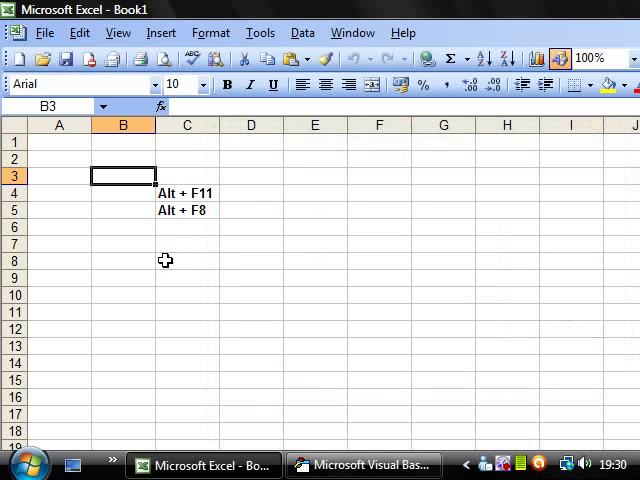
{"action": "left_click", "coordinate": [250, 246]}
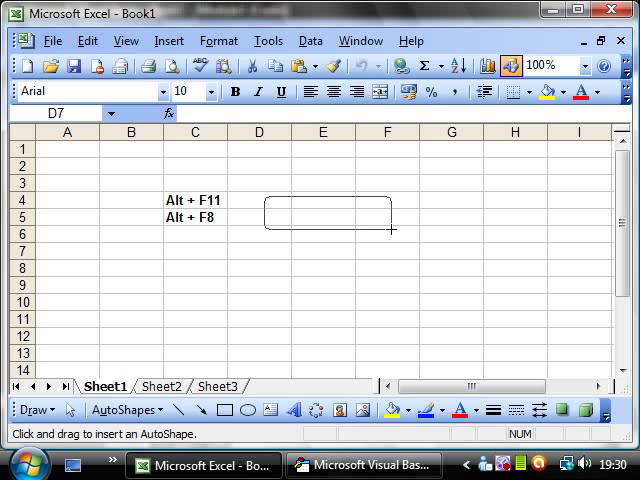
Draw a rectangle across cells D4 to F5 and label it 'Sign In'
{"action": "left_click_drag", "start_coordinate": [262, 202], "coordinate": [393, 233]}
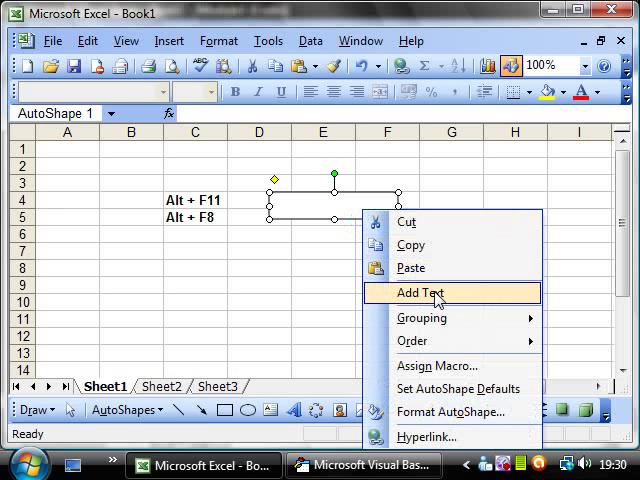
{"action": "left_click", "coordinate": [419, 292]}
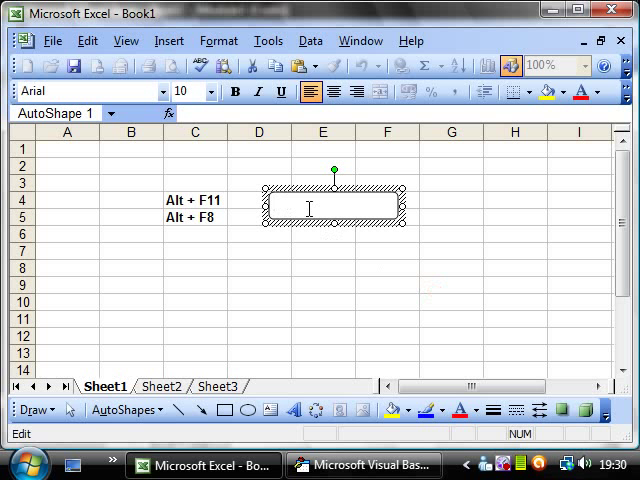
{"action": "type", "text": "Sign In"}
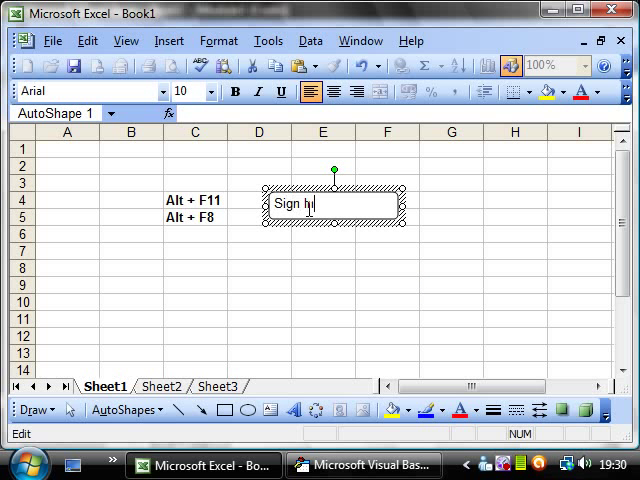
{"action": "left_click", "coordinate": [387, 267]}
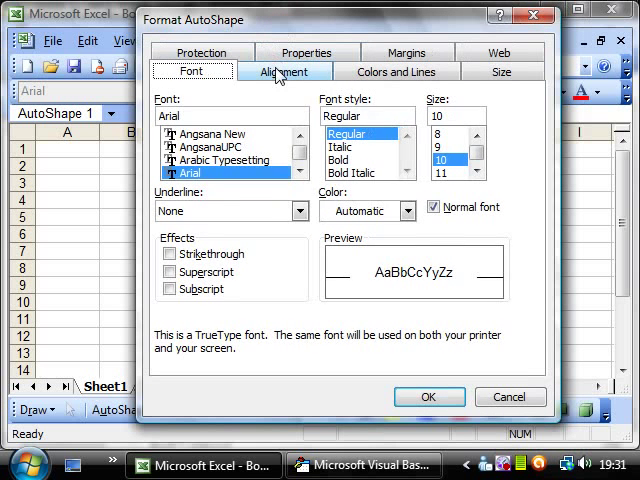
Centre the Sign In label, fill the rectangle light purple, and deselect it
{"action": "left_click", "coordinate": [283, 71]}
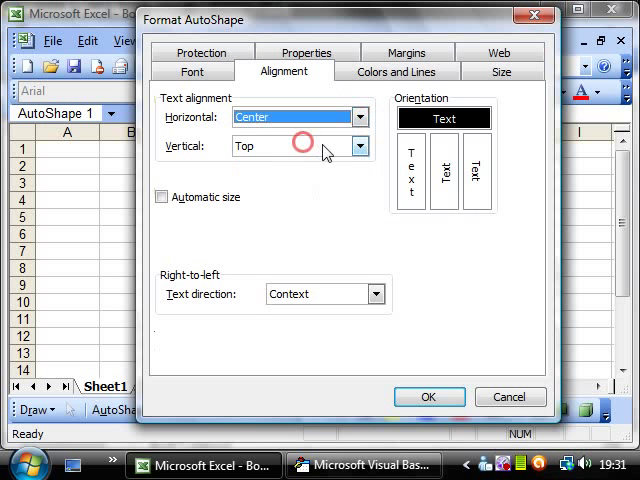
{"action": "left_click", "coordinate": [429, 396]}
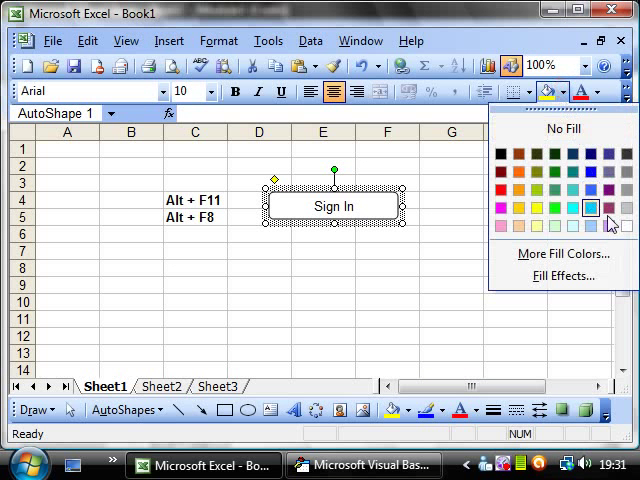
{"action": "mouse_move", "coordinate": [518, 225]}
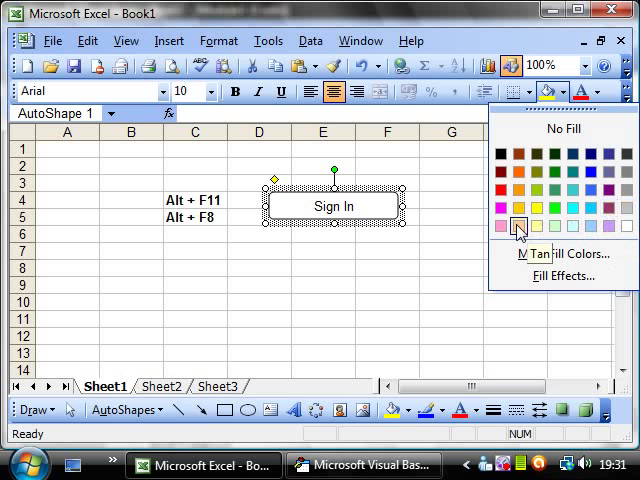
{"action": "mouse_move", "coordinate": [597, 227]}
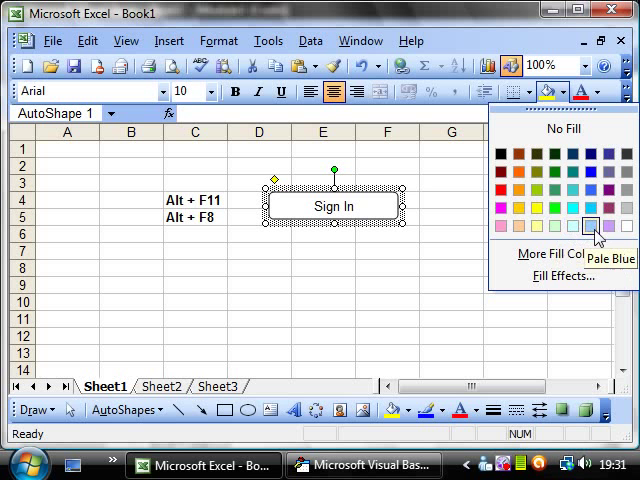
{"action": "left_click", "coordinate": [595, 226]}
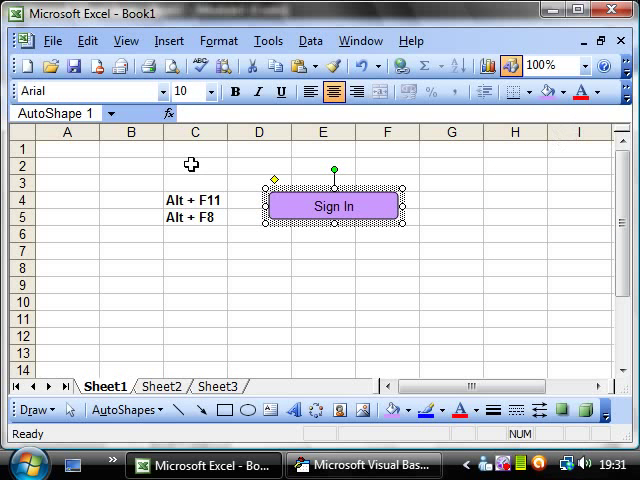
{"action": "left_click", "coordinate": [388, 267]}
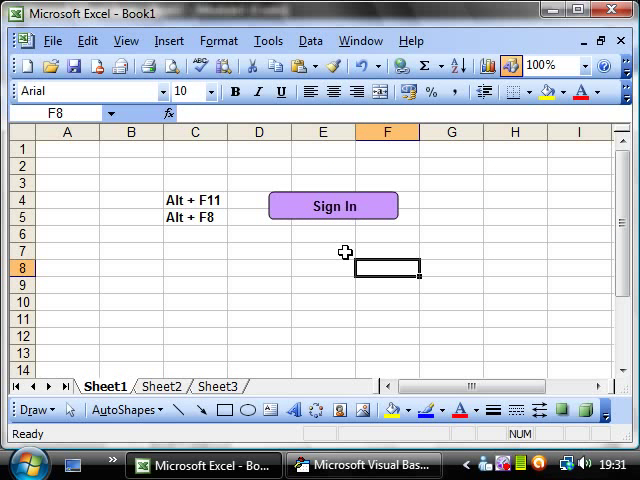
{"action": "mouse_move", "coordinate": [355, 237]}
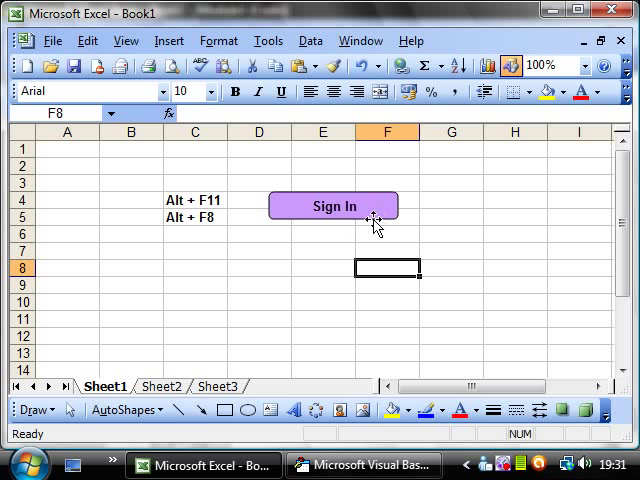
{"action": "left_click", "coordinate": [322, 251]}
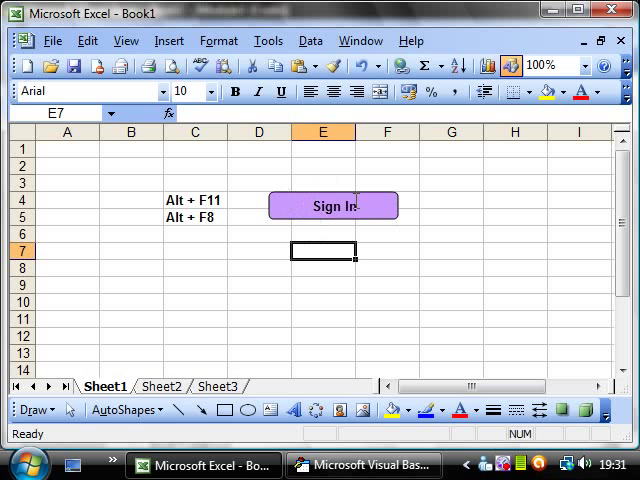
Assign the Password_Protected macro to the Sign In shape, then click away to deselect it
{"action": "left_click", "coordinate": [334, 205]}
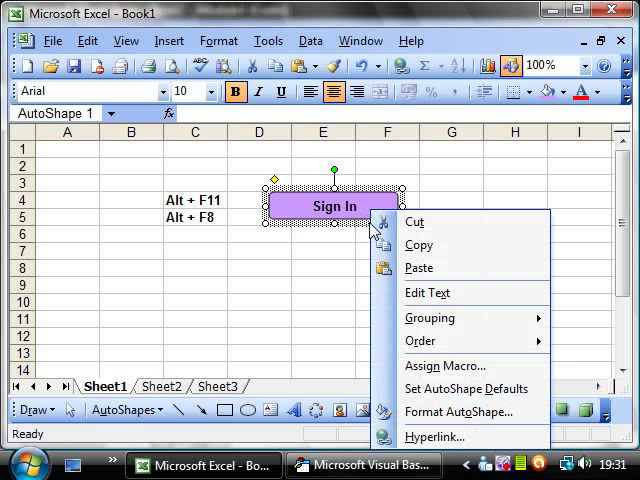
{"action": "mouse_move", "coordinate": [448, 365]}
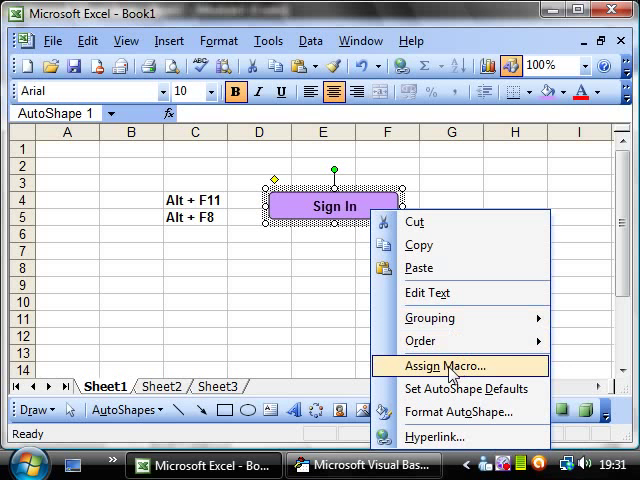
{"action": "left_click", "coordinate": [448, 365]}
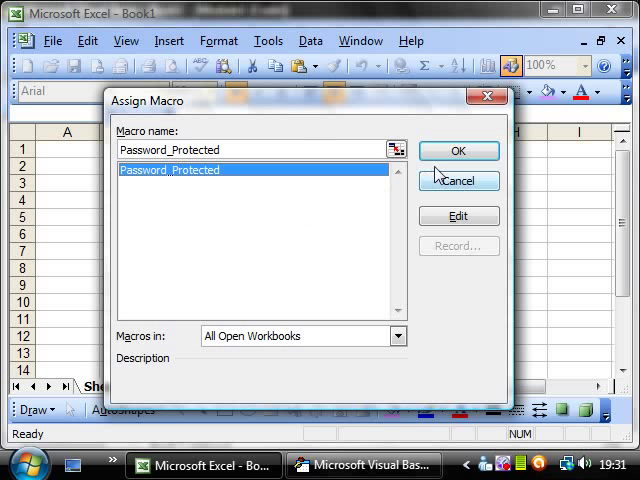
{"action": "left_click", "coordinate": [457, 150]}
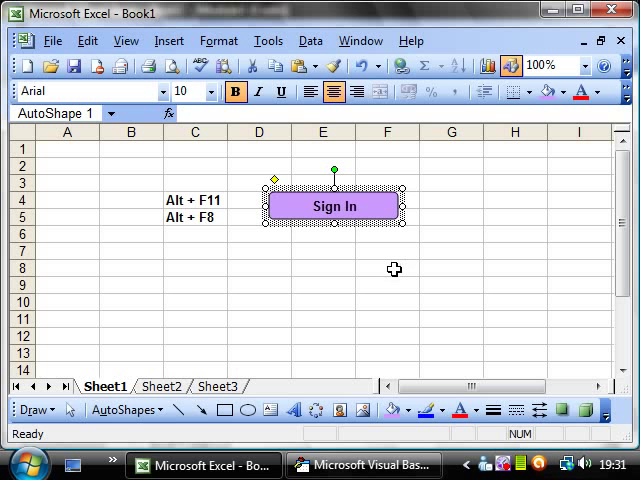
{"action": "left_click", "coordinate": [247, 280]}
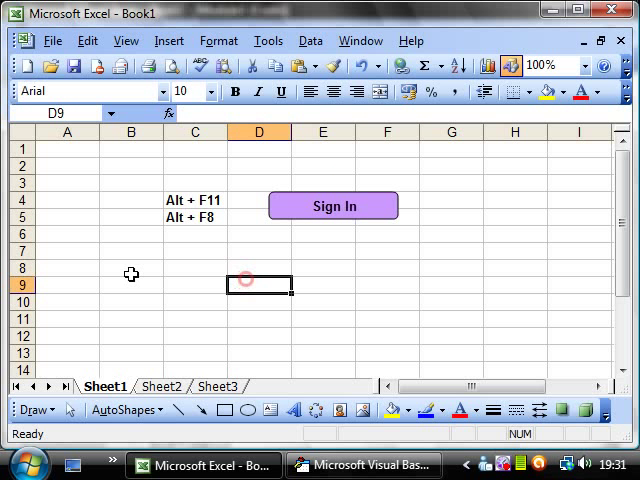
{"action": "left_click", "coordinate": [131, 215]}
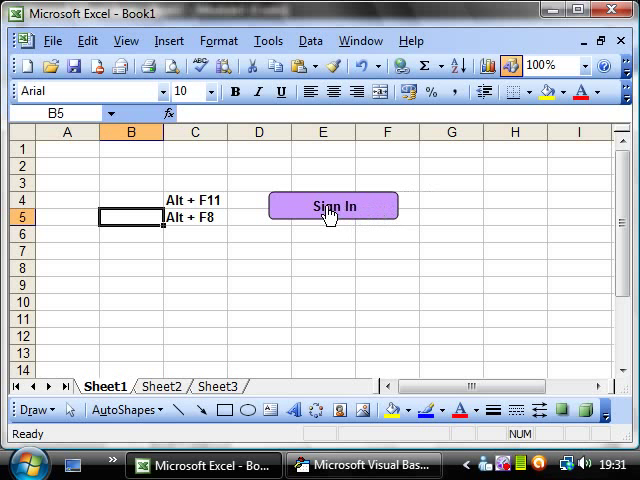
{"action": "mouse_move", "coordinate": [367, 213]}
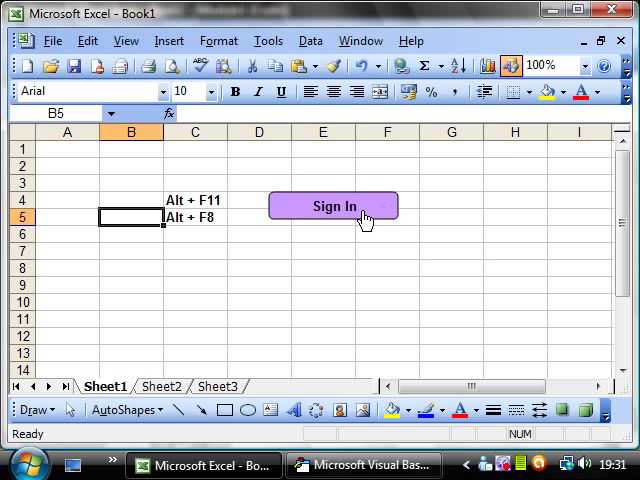
Click Sign In, submit the password, and dismiss the Access Granted message
{"action": "left_click", "coordinate": [333, 206]}
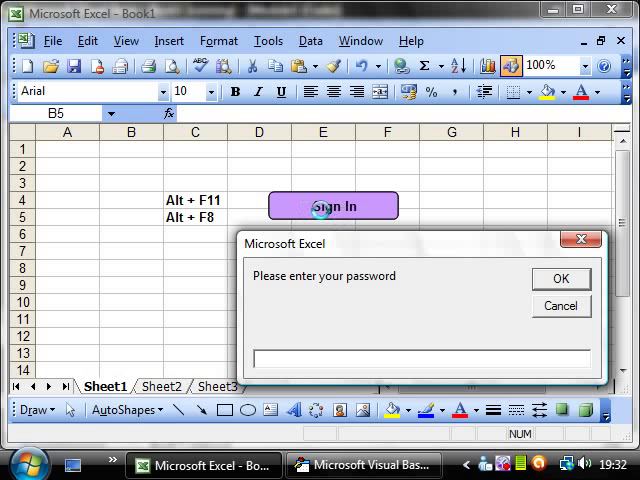
{"action": "mouse_move", "coordinate": [483, 257]}
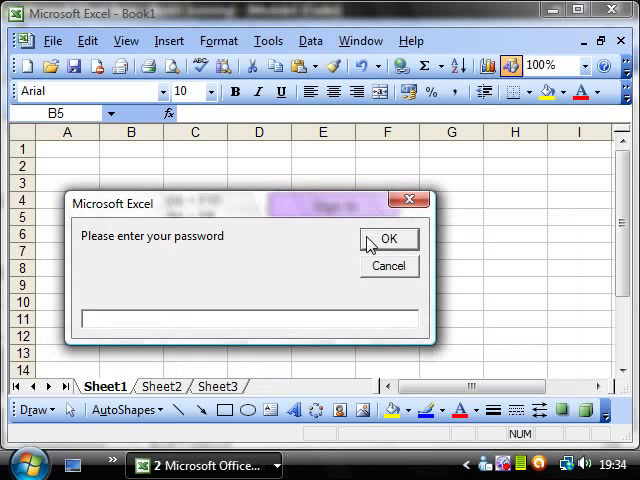
{"action": "mouse_move", "coordinate": [202, 247]}
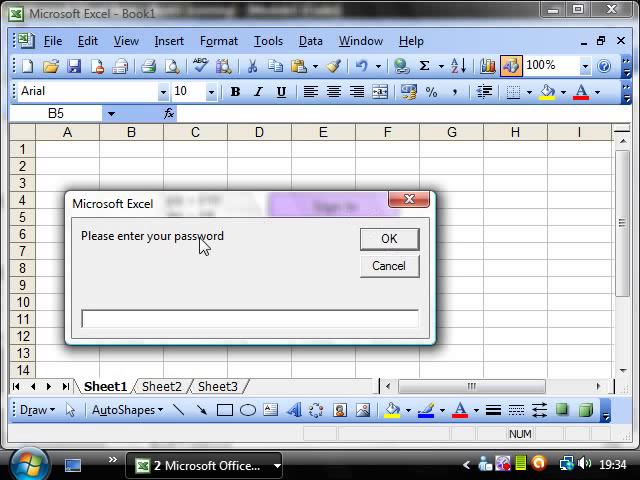
{"action": "type", "text": "Passw"}
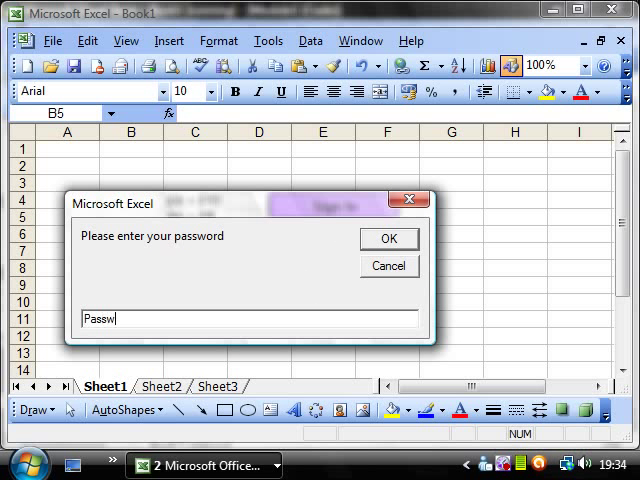
{"action": "left_click", "coordinate": [389, 238]}
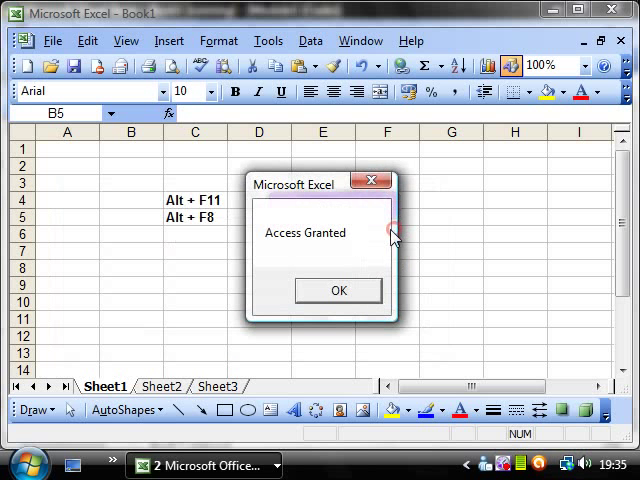
{"action": "left_click_drag", "start_coordinate": [318, 184], "coordinate": [280, 178]}
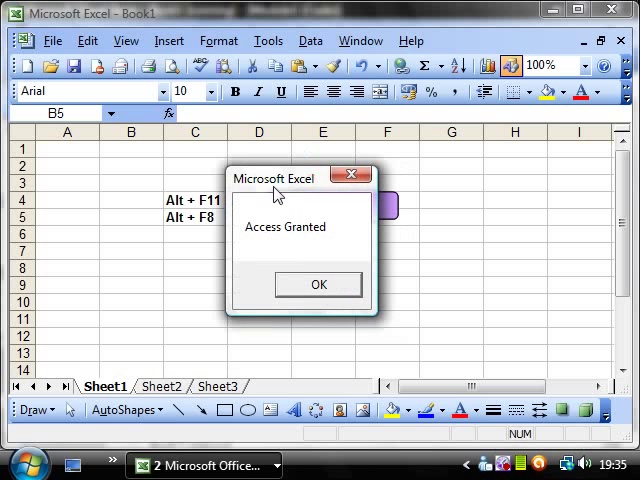
{"action": "left_click", "coordinate": [318, 284]}
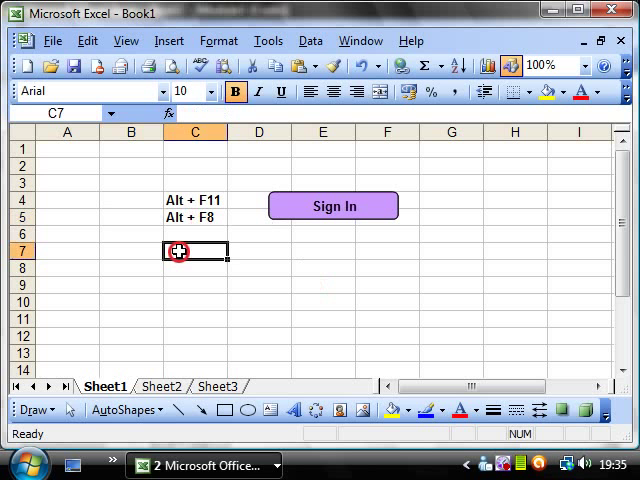
Select cell A1 and list the open windows from the taskbar
{"action": "left_click", "coordinate": [66, 147]}
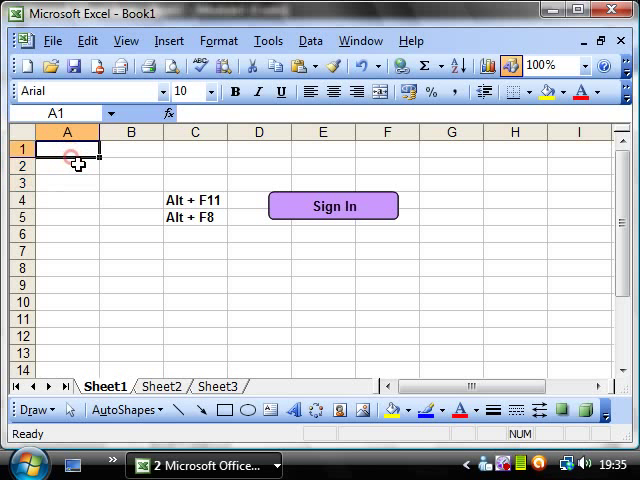
{"action": "mouse_move", "coordinate": [85, 152]}
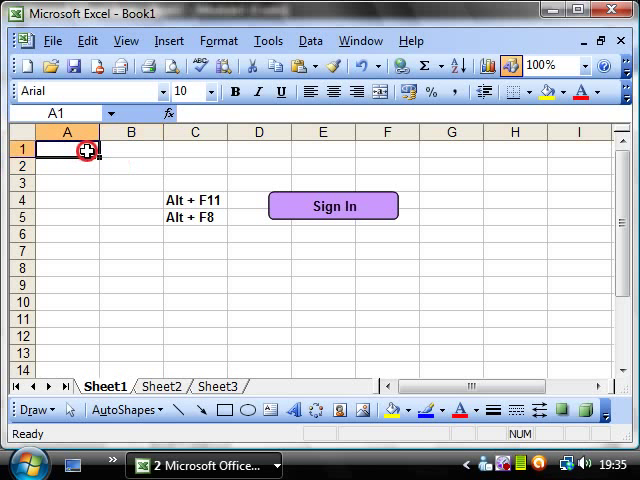
{"action": "left_click", "coordinate": [207, 465]}
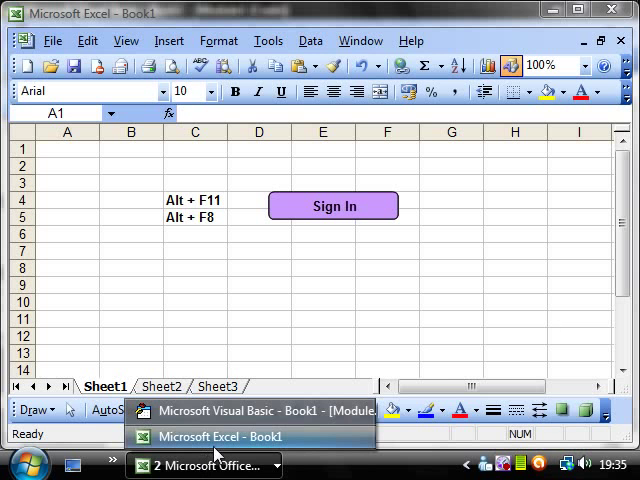
{"action": "left_click", "coordinate": [220, 436]}
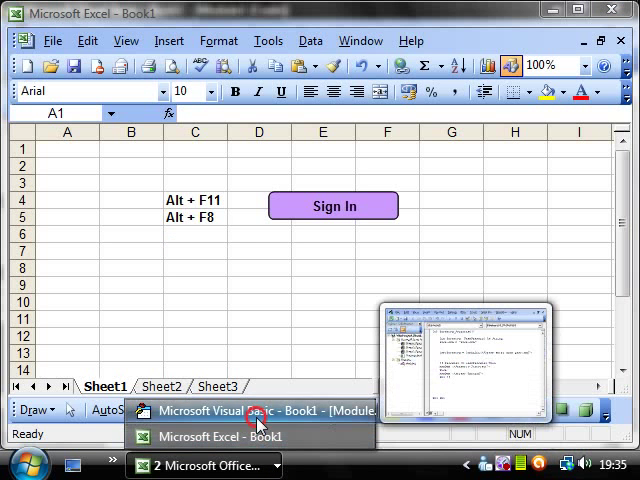
Switch to the macro code, type 'Welcome', and toggle to the worksheet and back
{"action": "left_click", "coordinate": [260, 411]}
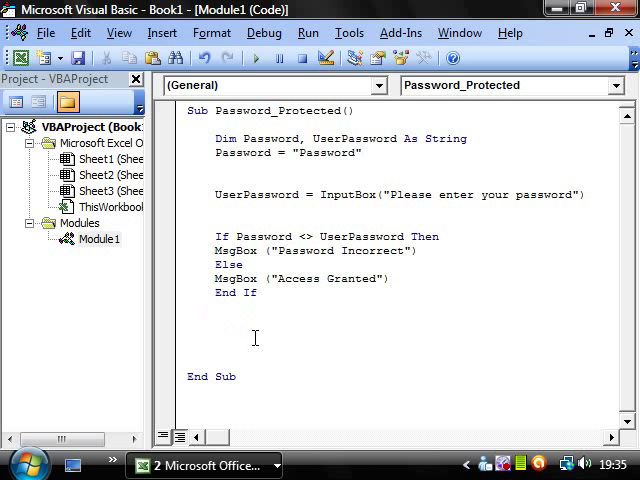
{"action": "type", "text": "Welco"}
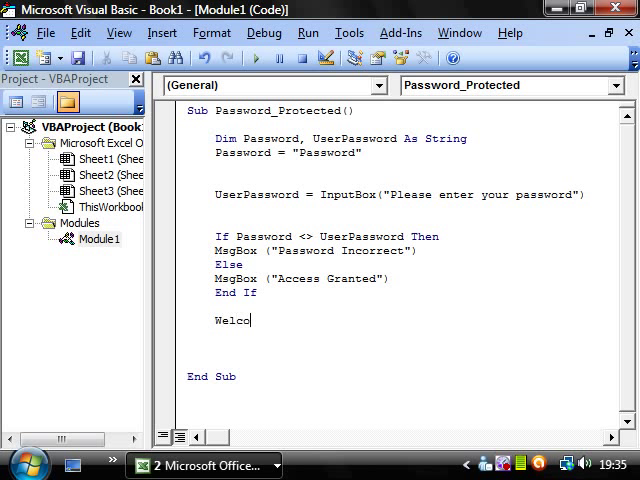
{"action": "type", "text": "me"}
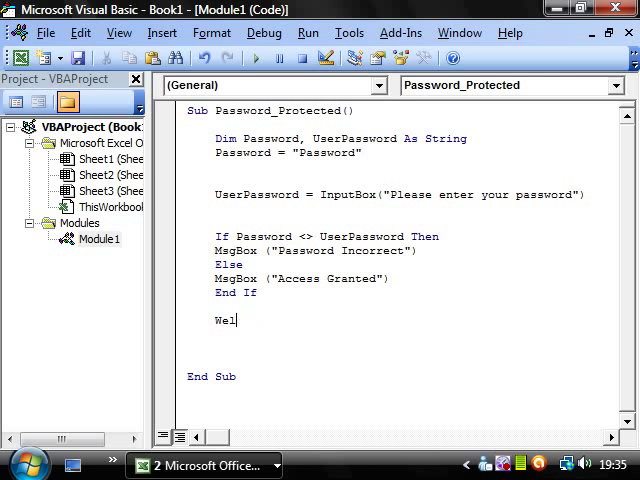
{"action": "key", "text": "Alt+F11"}
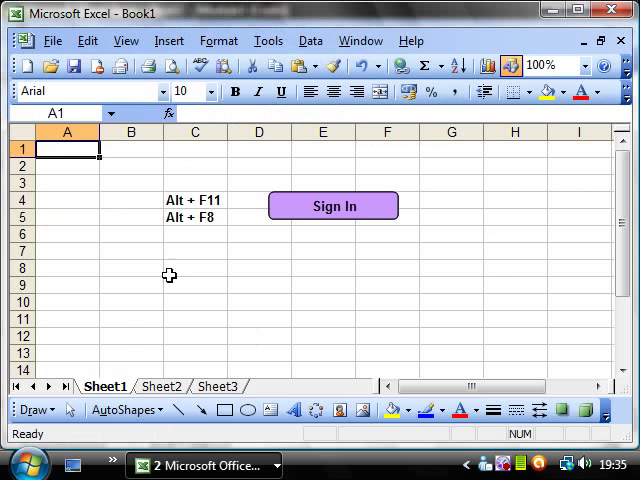
{"action": "key", "text": "Alt+F11"}
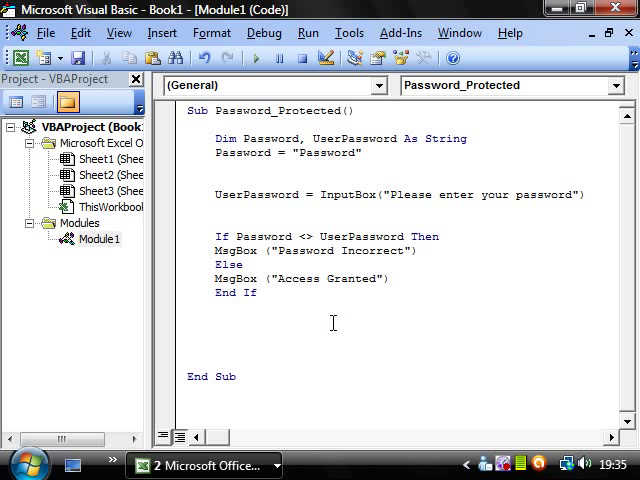
Below End If, type thisworkbook.Sheets("Sheet1").value = "Welcome to the forum"
{"action": "type", "text": "thiswo"}
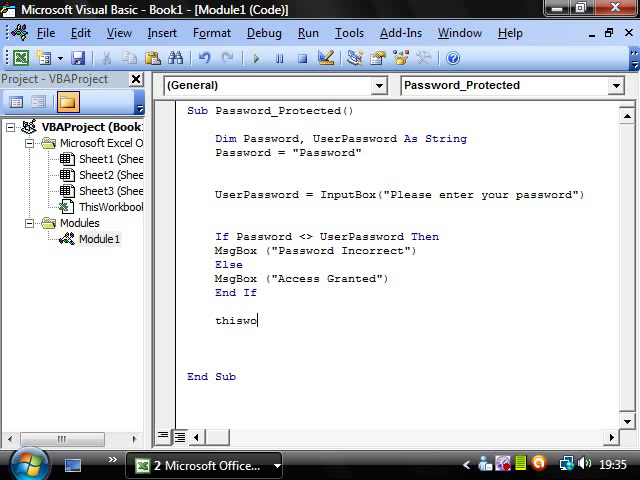
{"action": "type", "text": "rkbook"}
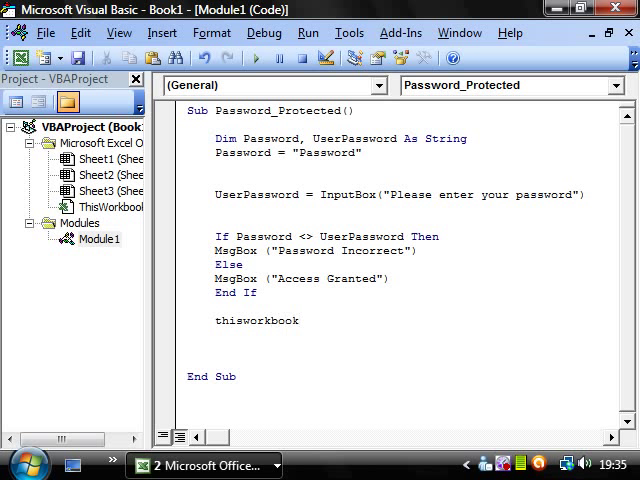
{"action": "type", "text": ".sheets(\""}
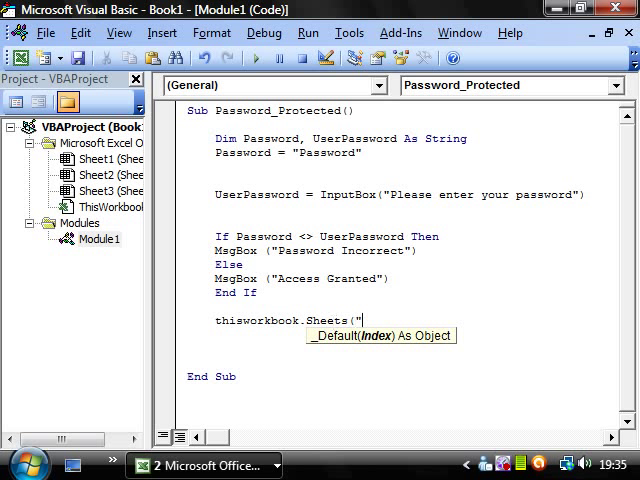
{"action": "type", "text": "Sheet1\").v"}
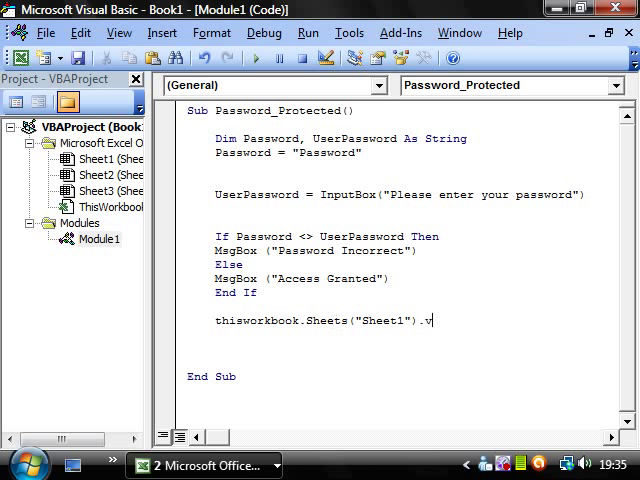
{"action": "type", "text": "alue ="}
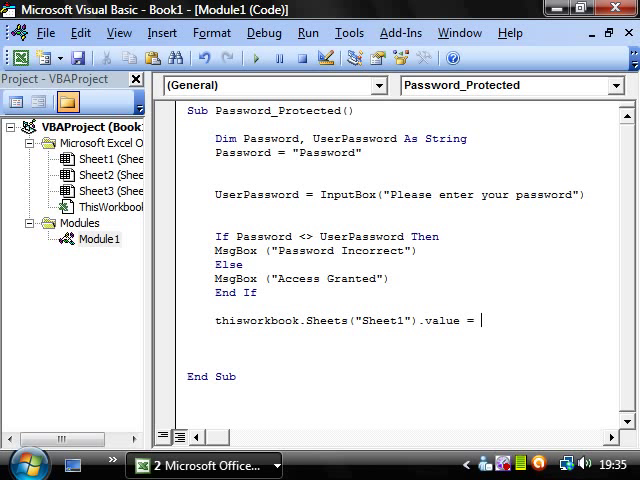
{"action": "type", "text": "\""}
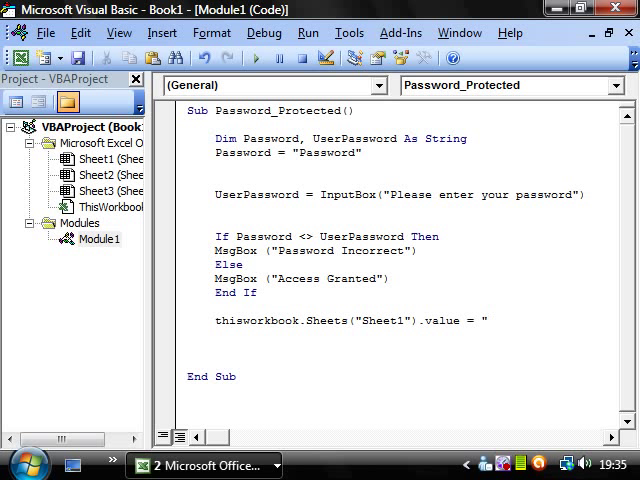
{"action": "type", "text": "Welc"}
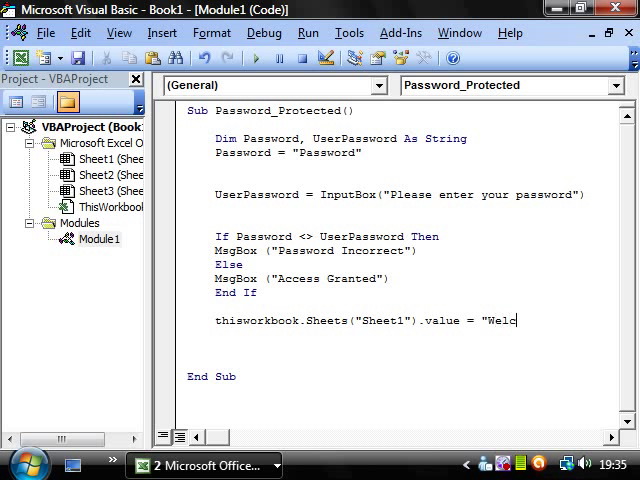
{"action": "type", "text": "ome to the foru"}
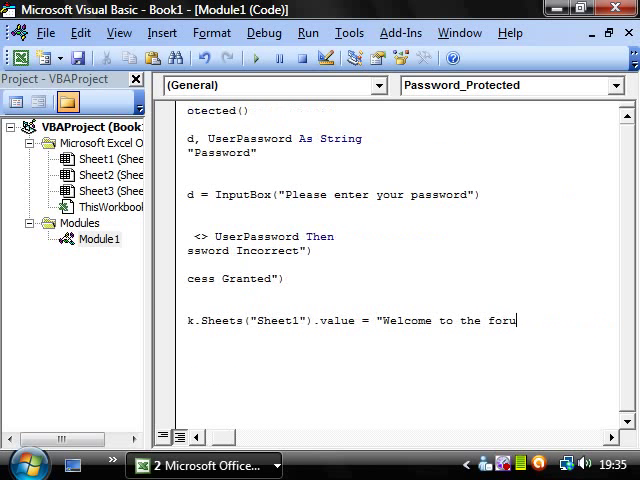
{"action": "type", "text": "m\""}
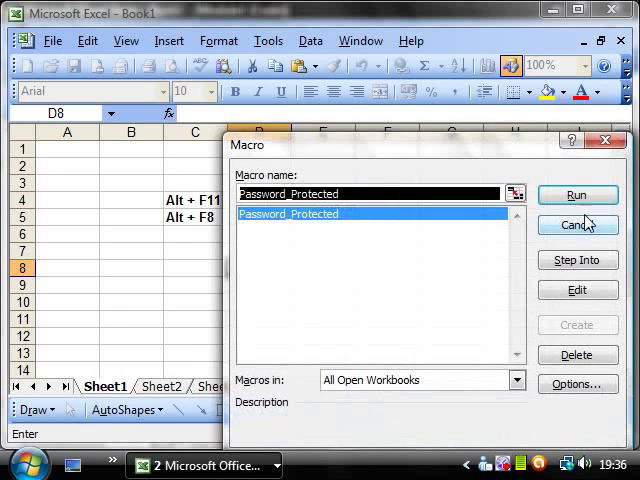
Run Password_Protected with a wrong password and dismiss the Password Incorrect message
{"action": "left_click", "coordinate": [577, 194]}
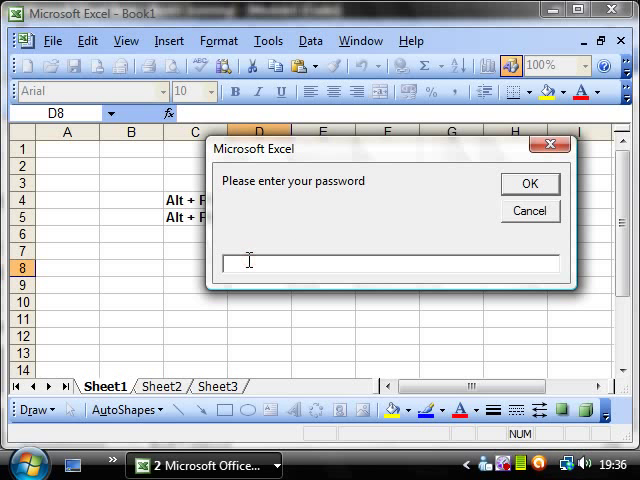
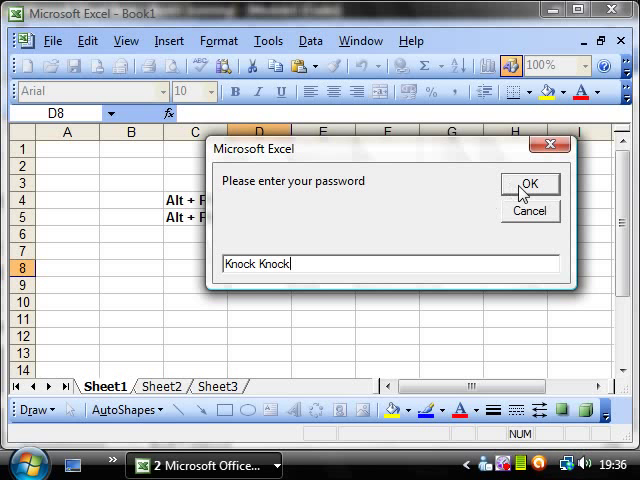
{"action": "left_click", "coordinate": [529, 184]}
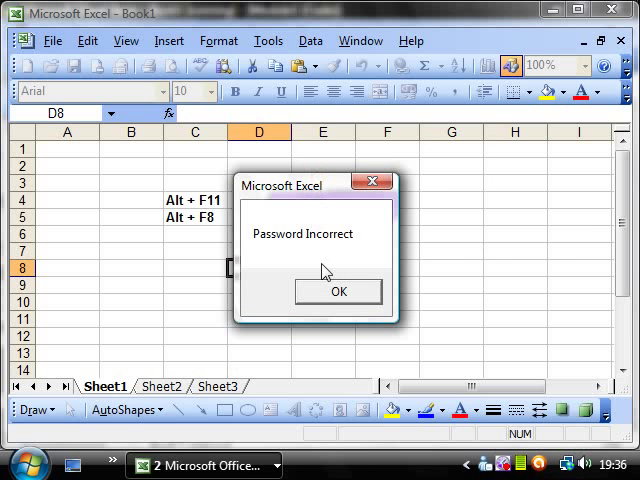
{"action": "left_click", "coordinate": [337, 291]}
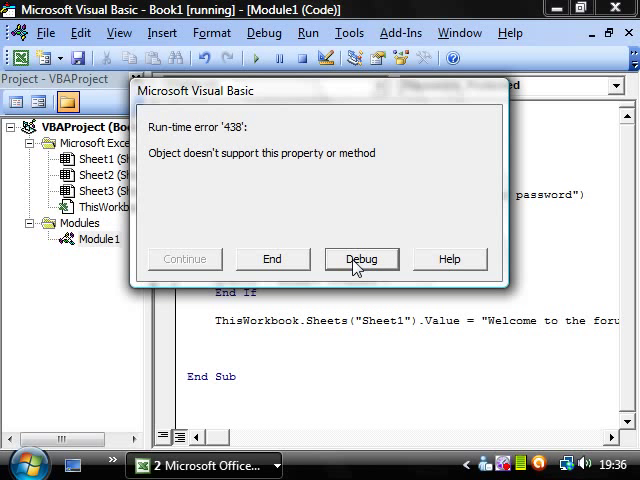
Debug the error and edit the welcome line to write to Cells(1, 1)
{"action": "left_click", "coordinate": [361, 259]}
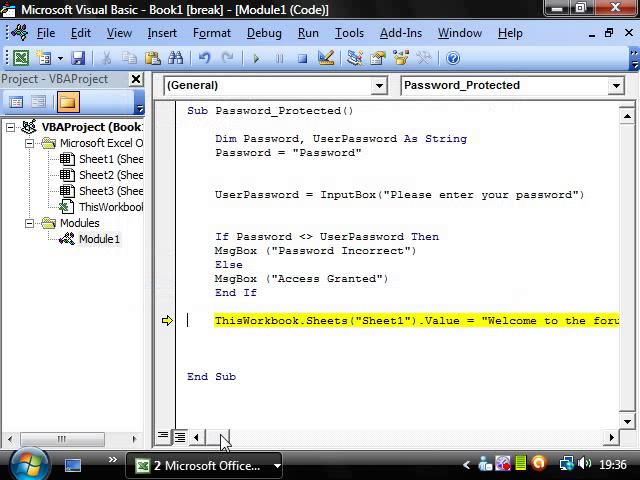
{"action": "scroll", "scroll_direction": "right", "scroll_amount": 3}
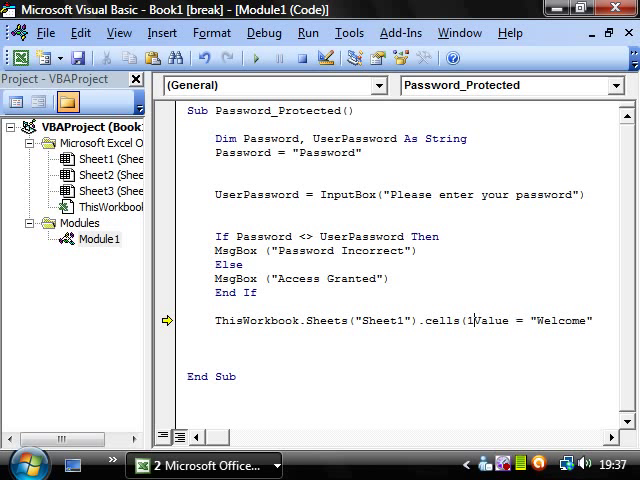
{"action": "type", "text": ",1)"}
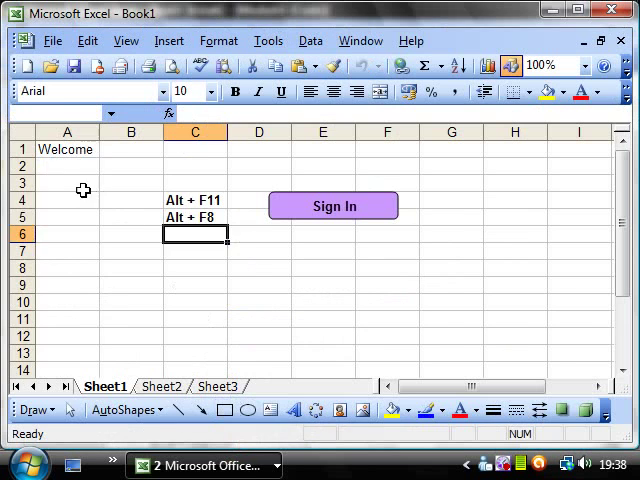
Switch to the macro code, run it, dismiss Password Incorrect, and step to End Sub
{"action": "left_click", "coordinate": [207, 466]}
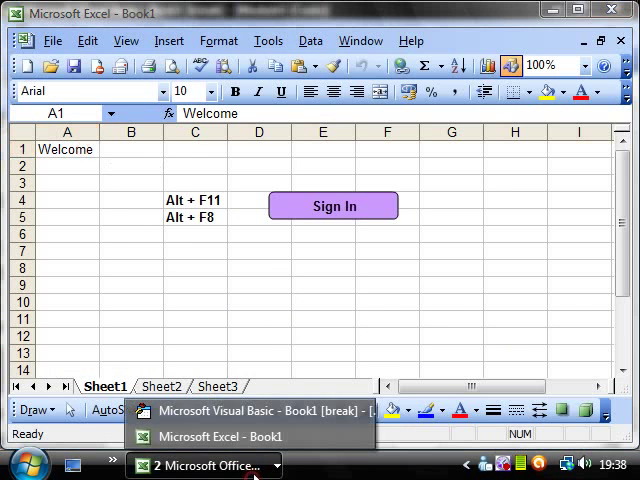
{"action": "left_click", "coordinate": [253, 410]}
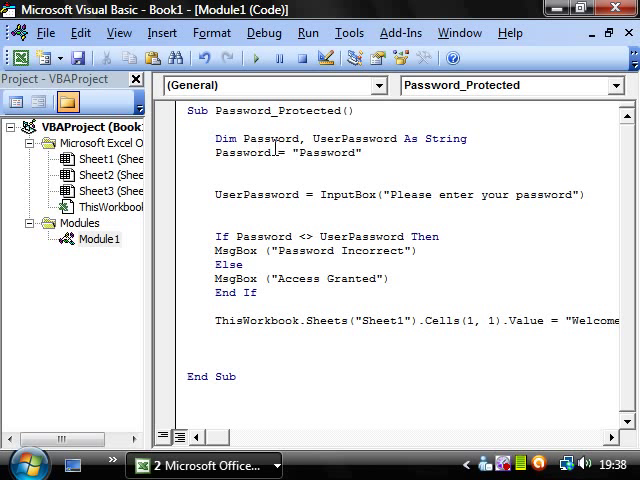
{"action": "key", "text": "F8"}
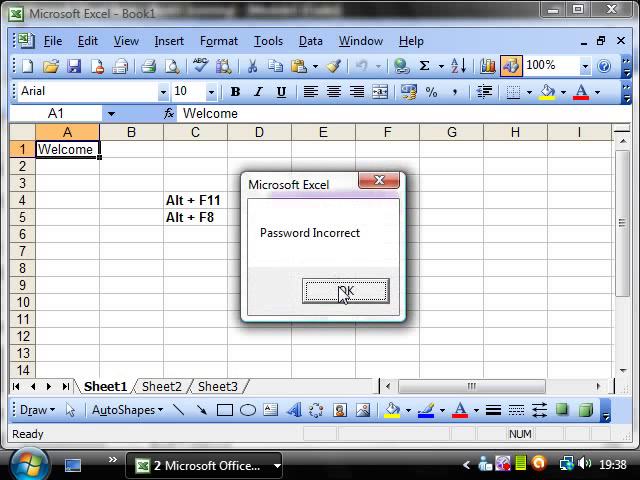
{"action": "left_click", "coordinate": [345, 291]}
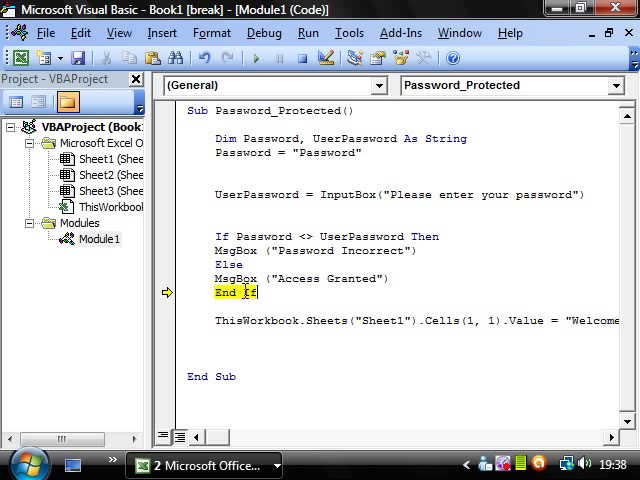
{"action": "key", "text": "F8"}
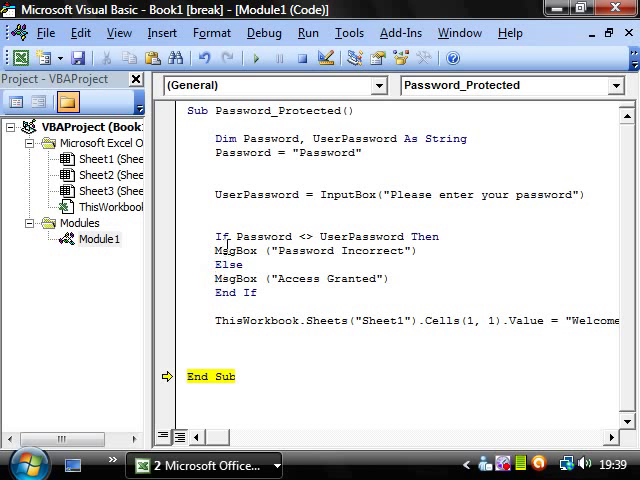
Move the ThisWorkbook.Sheets Welcome line after MsgBox "Access Granted" and dismiss the compile error
{"action": "double_click", "coordinate": [224, 320]}
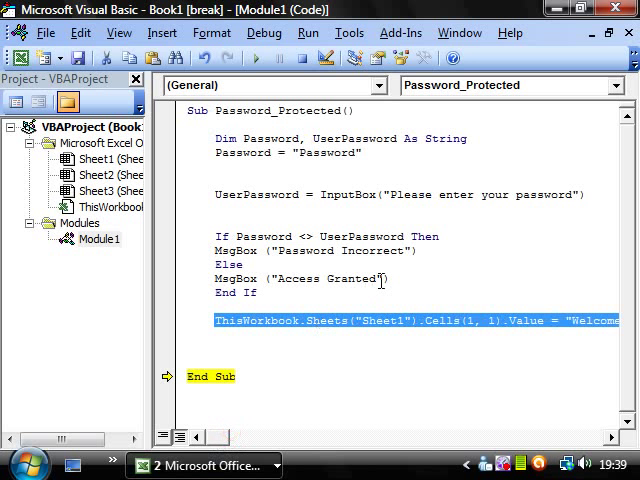
{"action": "scroll", "scroll_direction": "right", "scroll_amount": 3}
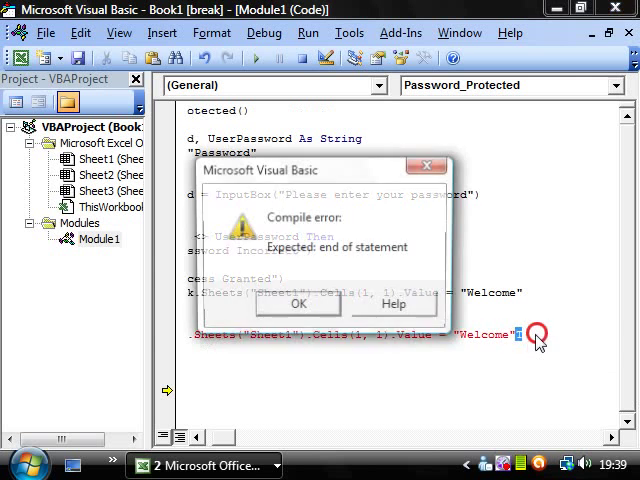
{"action": "left_click", "coordinate": [297, 303]}
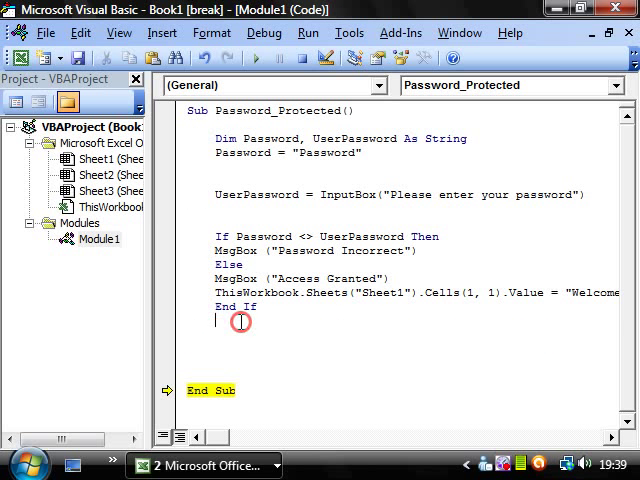
{"action": "mouse_move", "coordinate": [310, 233]}
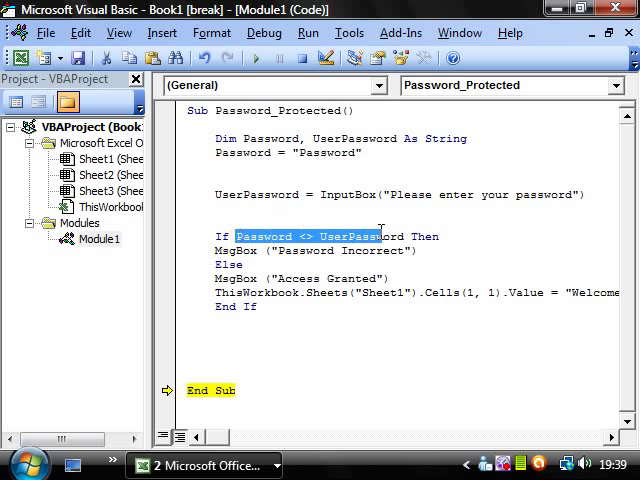
{"action": "left_click", "coordinate": [298, 307]}
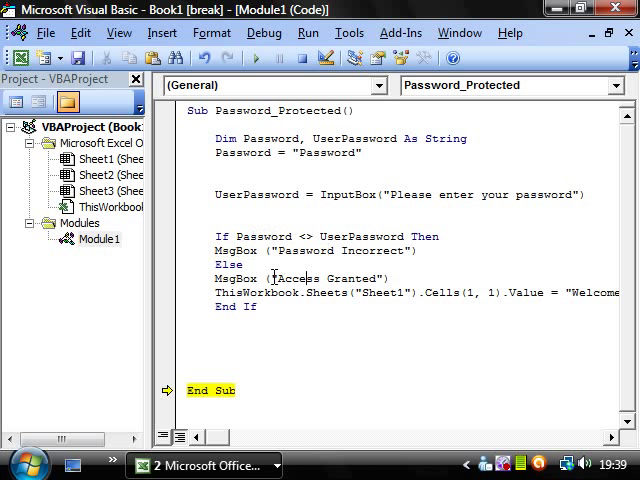
{"action": "left_click", "coordinate": [180, 465]}
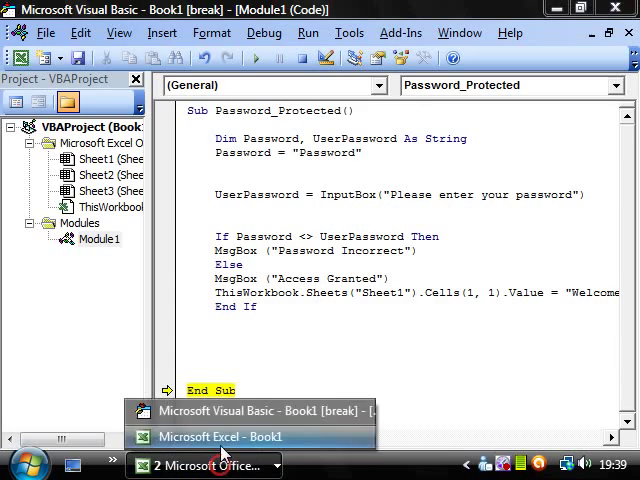
{"action": "left_click", "coordinate": [228, 436]}
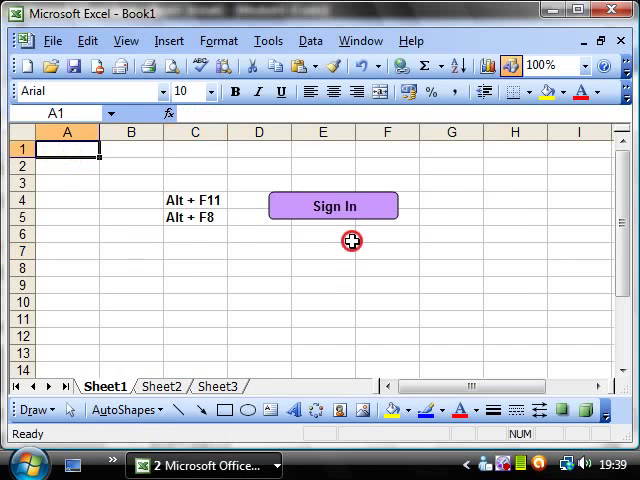
{"action": "left_click", "coordinate": [333, 205]}
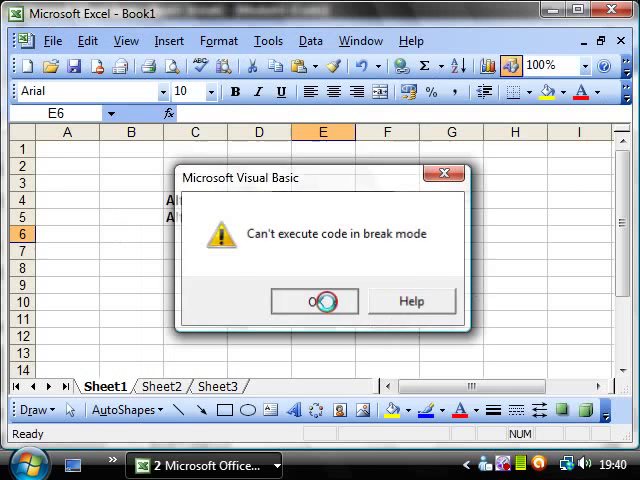
{"action": "left_click", "coordinate": [313, 301]}
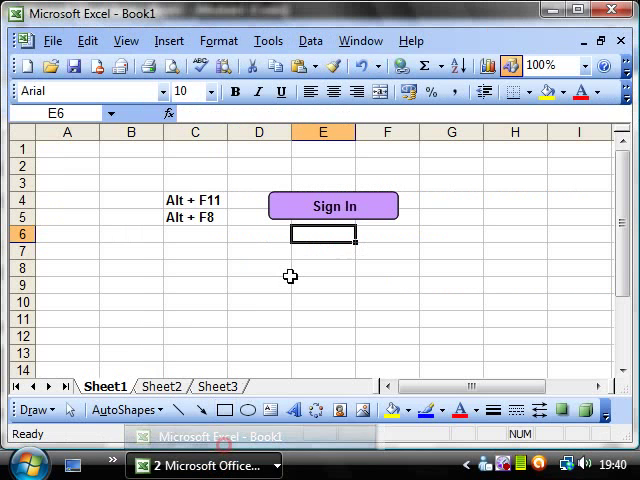
{"action": "left_click", "coordinate": [333, 205]}
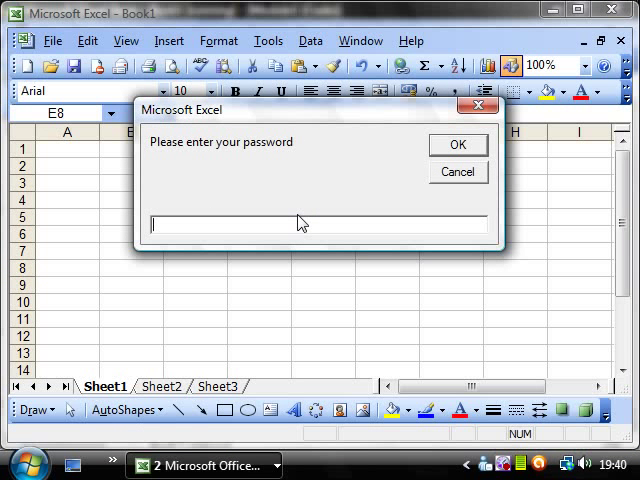
{"action": "type", "text": "fwerhwergerger"}
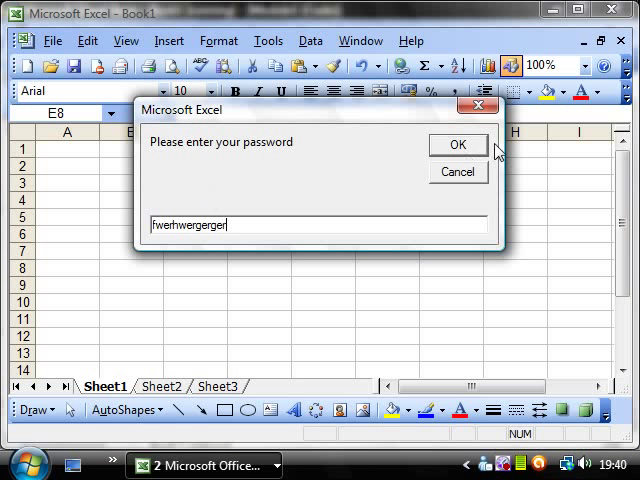
{"action": "left_click", "coordinate": [457, 145]}
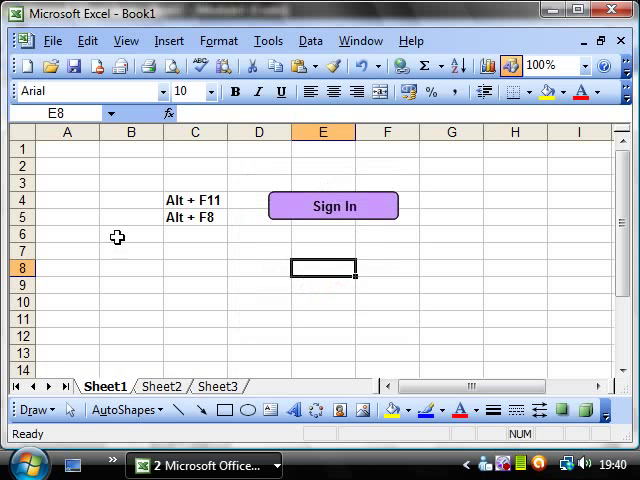
{"action": "left_click", "coordinate": [322, 285]}
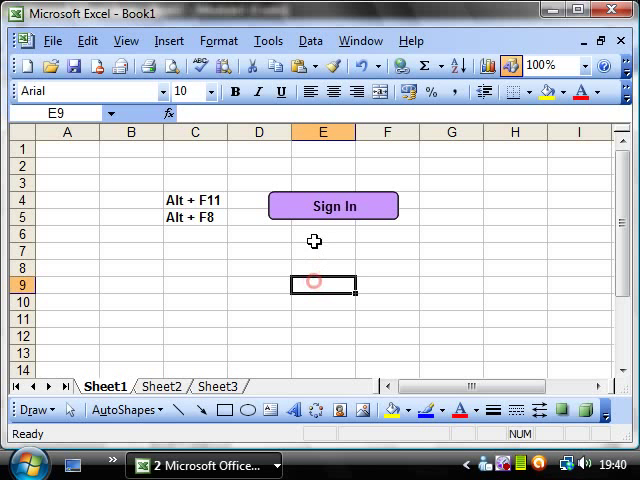
Sign in with the correct password, get Access Granted and Welcome in A1, then return to the code
{"action": "left_click", "coordinate": [330, 205]}
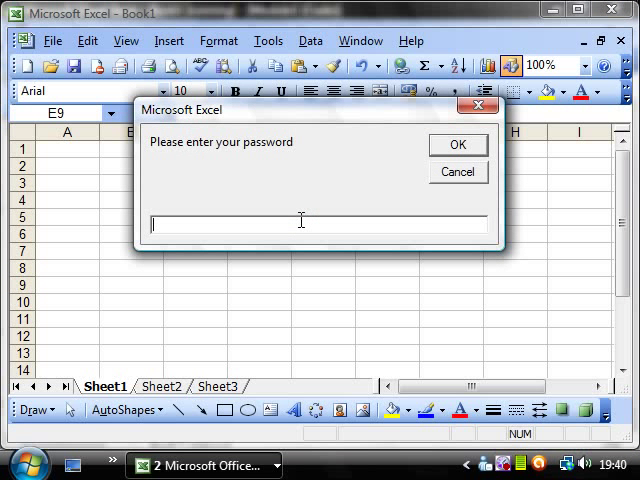
{"action": "type", "text": "Passwor"}
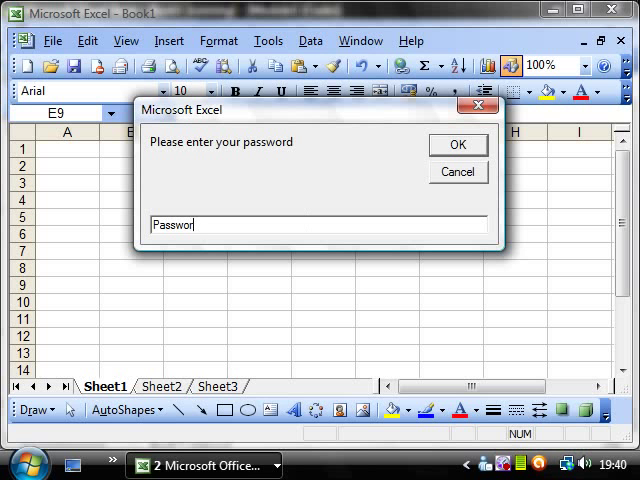
{"action": "left_click", "coordinate": [457, 145]}
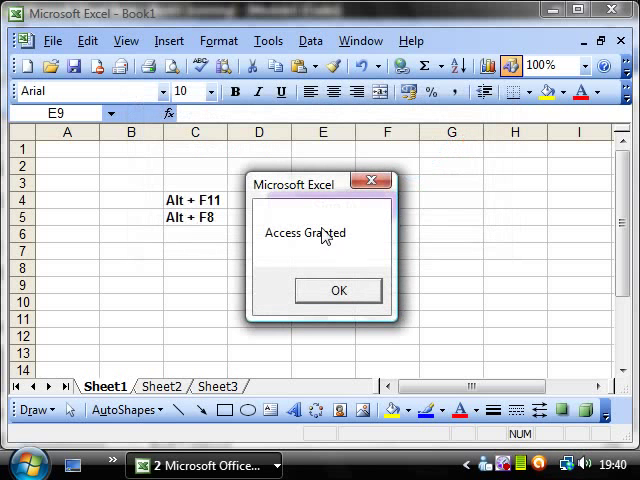
{"action": "left_click", "coordinate": [338, 290]}
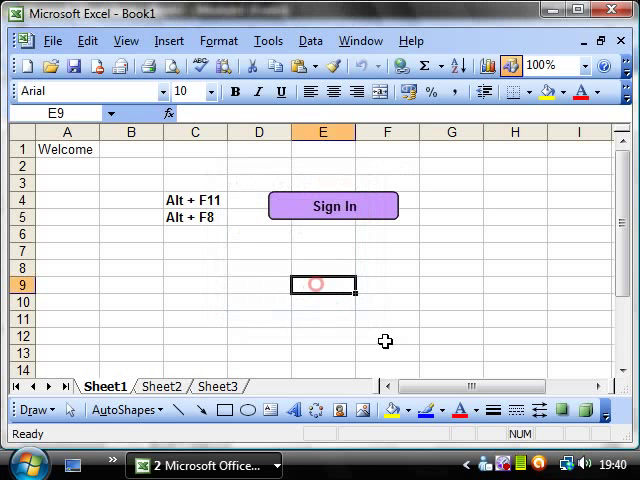
{"action": "left_click", "coordinate": [131, 166]}
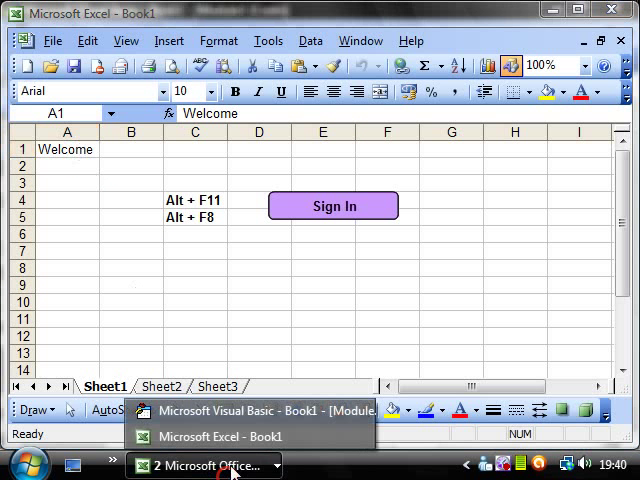
{"action": "left_click", "coordinate": [256, 410]}
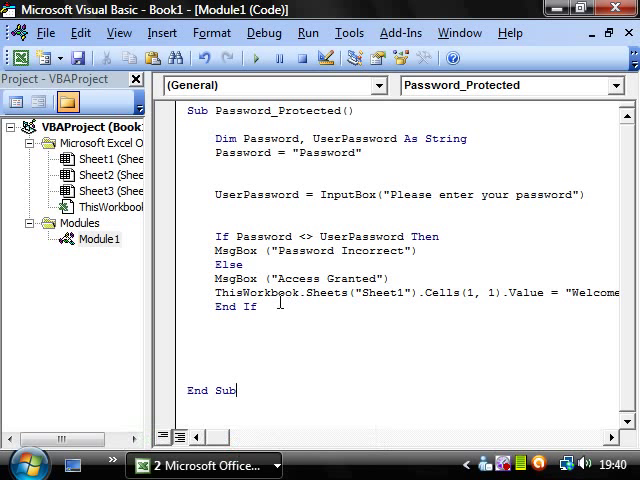